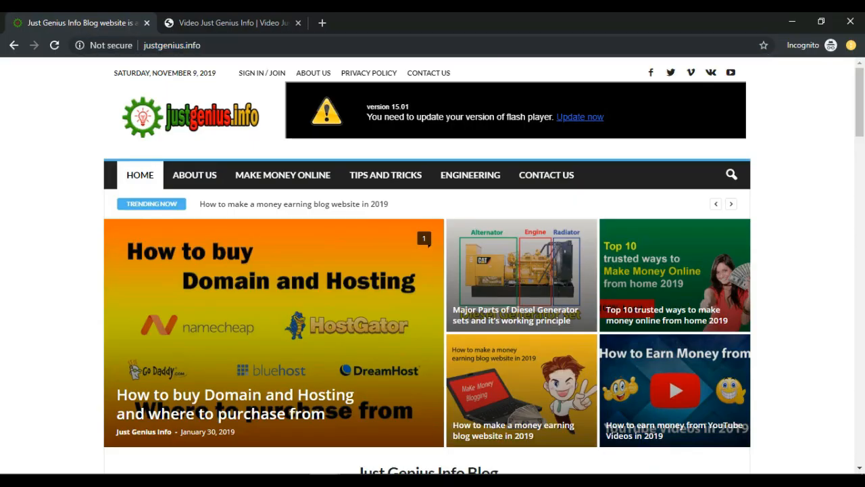
Switch to the video.justgenius.info site and browse its featured and popular videos sections.
click(172, 46)
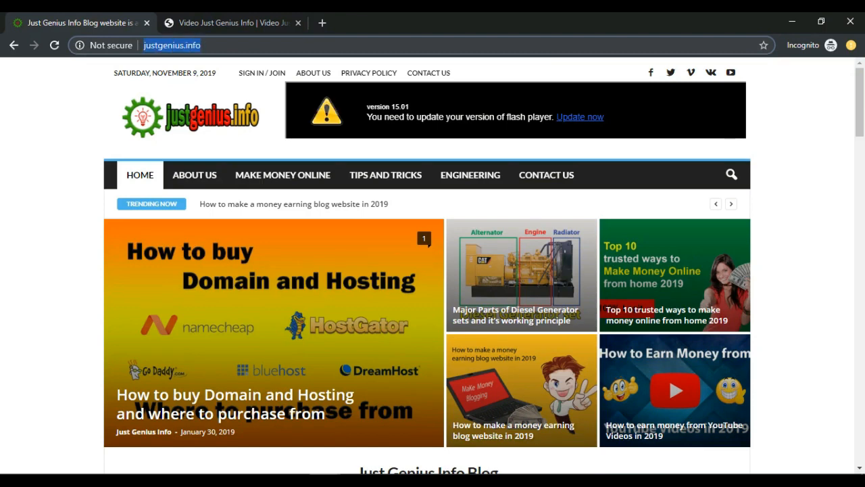
click(172, 46)
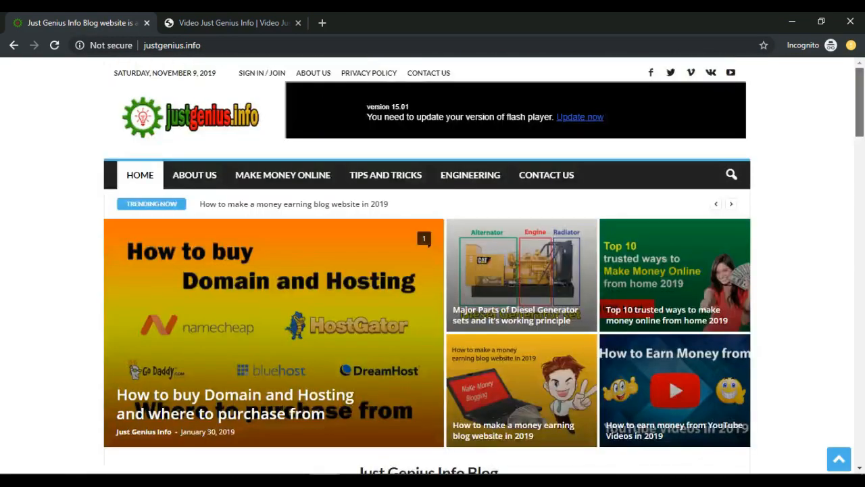
mouse_move(192, 117)
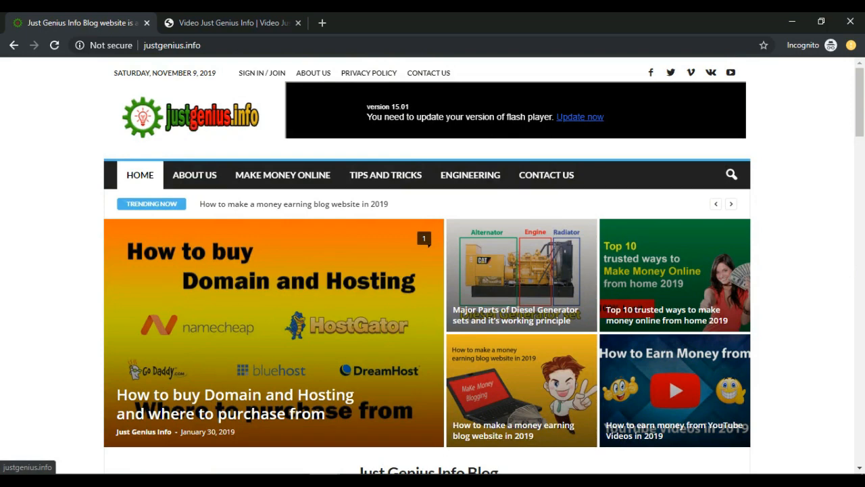
click(233, 21)
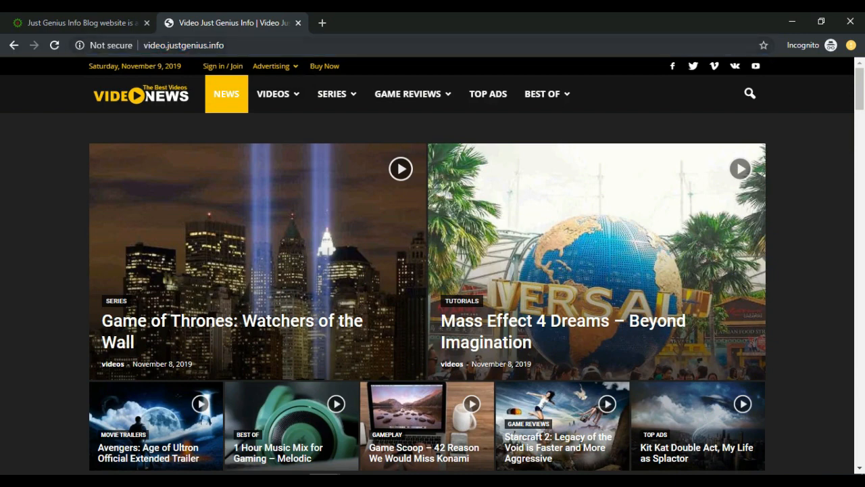
click(184, 46)
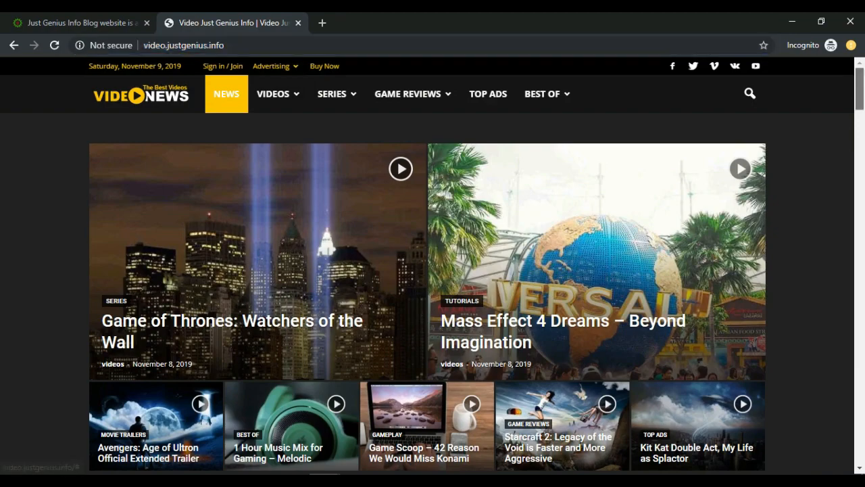
scroll(down, 3)
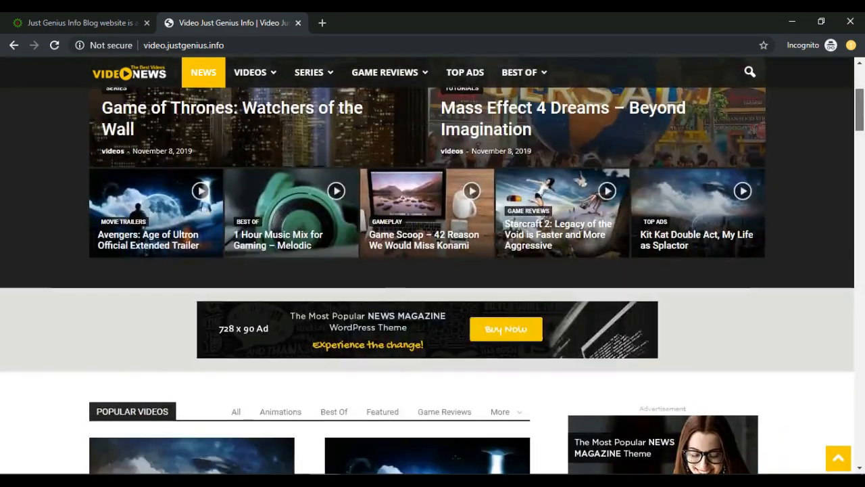
scroll(up, 3)
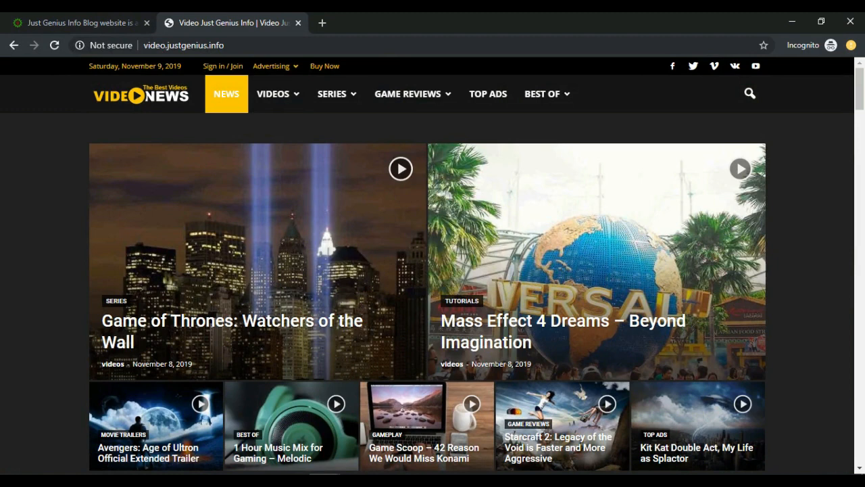